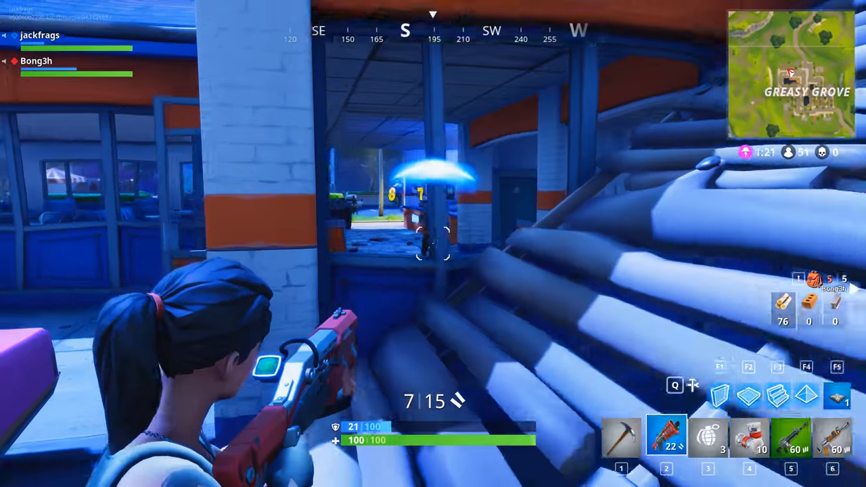
pyautogui.click(434, 244)
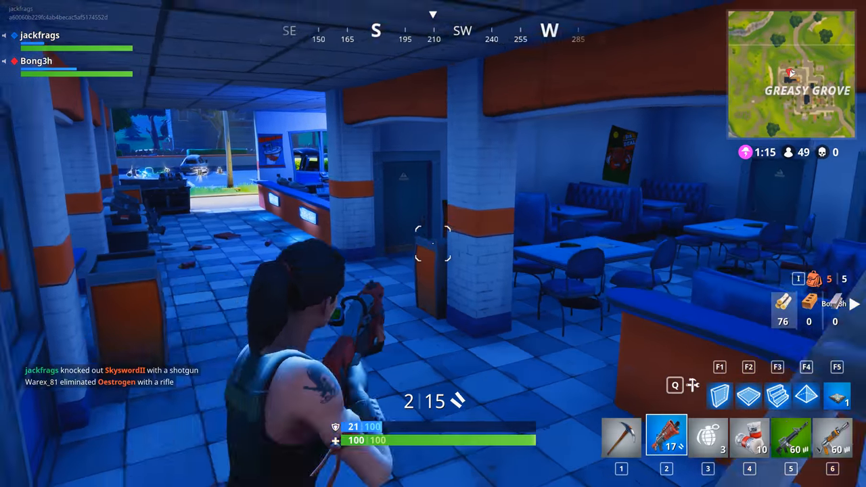
pyautogui.click(433, 244)
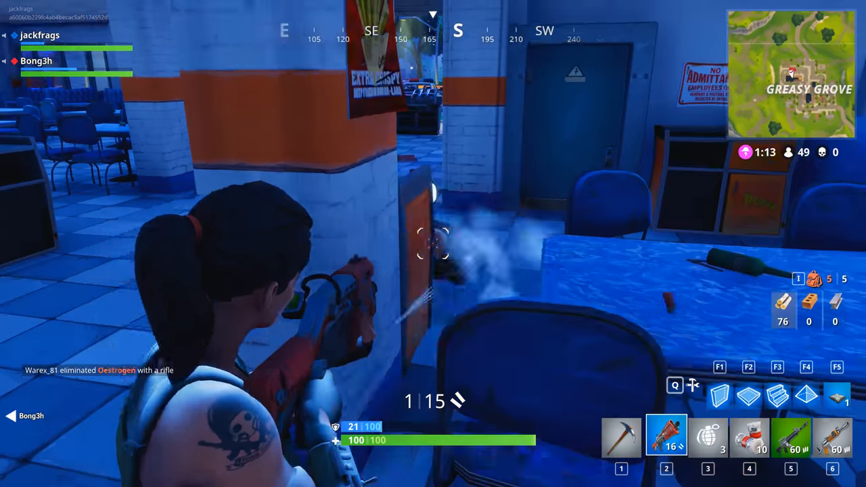